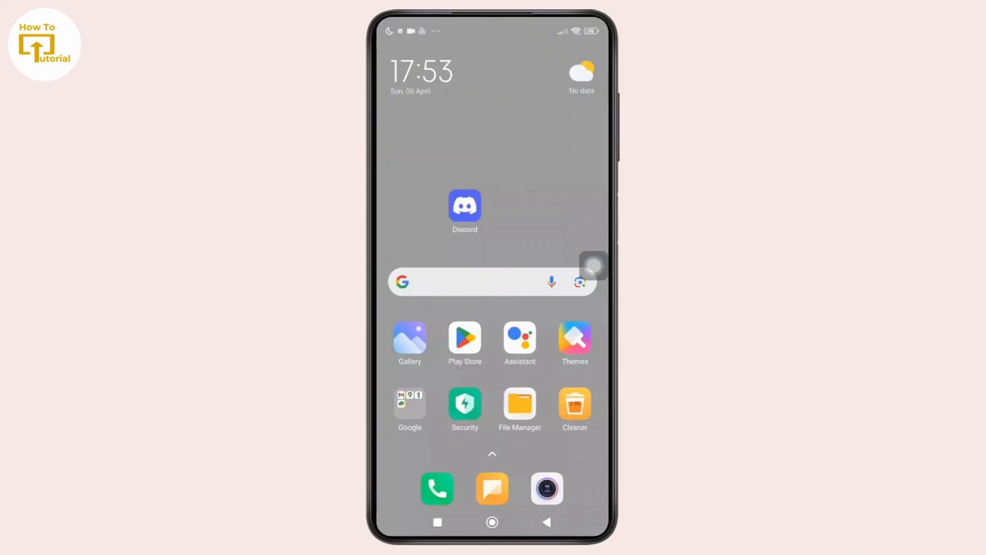
# Search Play Store for 'youtube' and confirm the listing shows Open rather than Update.
pyautogui.click(465, 336)
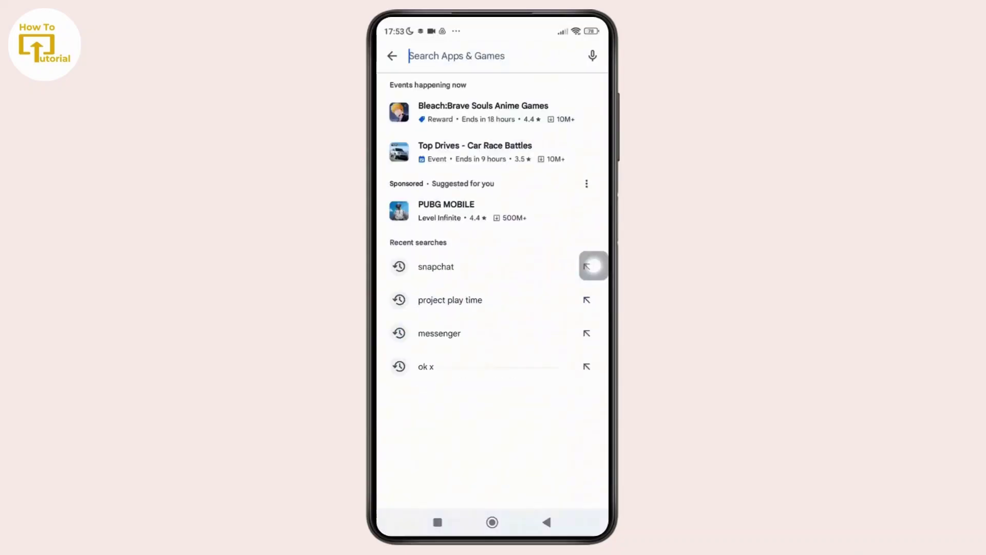
pyautogui.write('youtu')
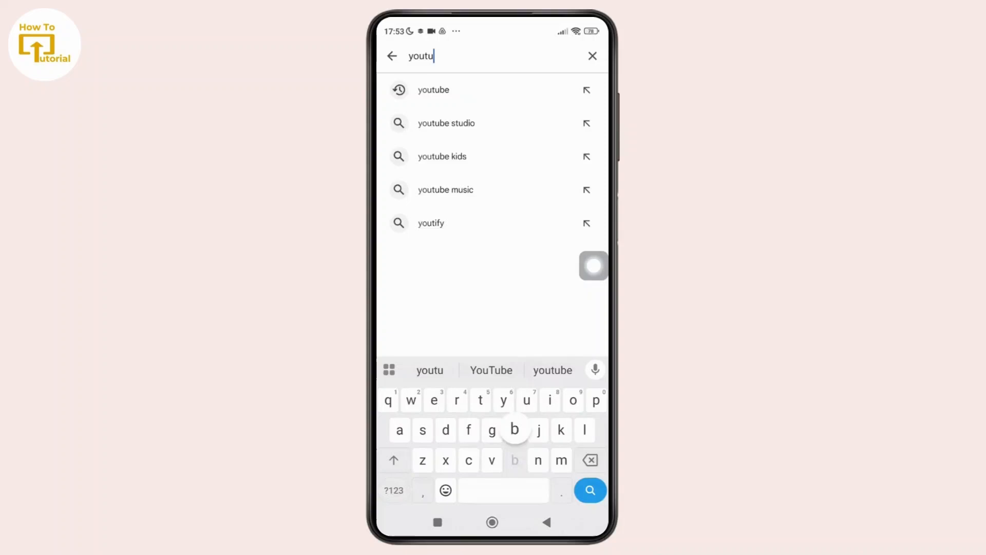
pyautogui.click(432, 90)
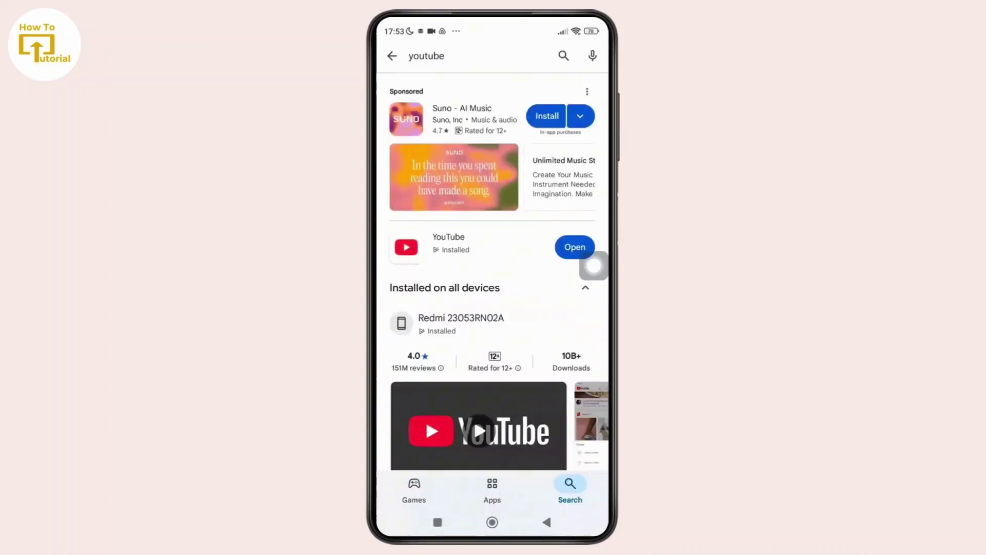
pyautogui.click(449, 236)
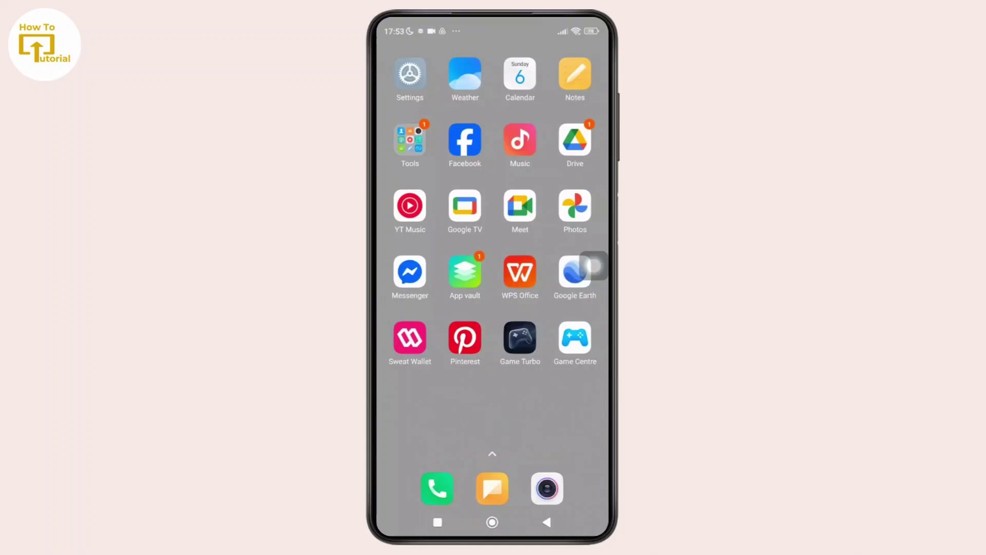
# Swipe to the home page holding YouTube and long-press its icon for the shortcut menu.
pyautogui.hscroll(-3)
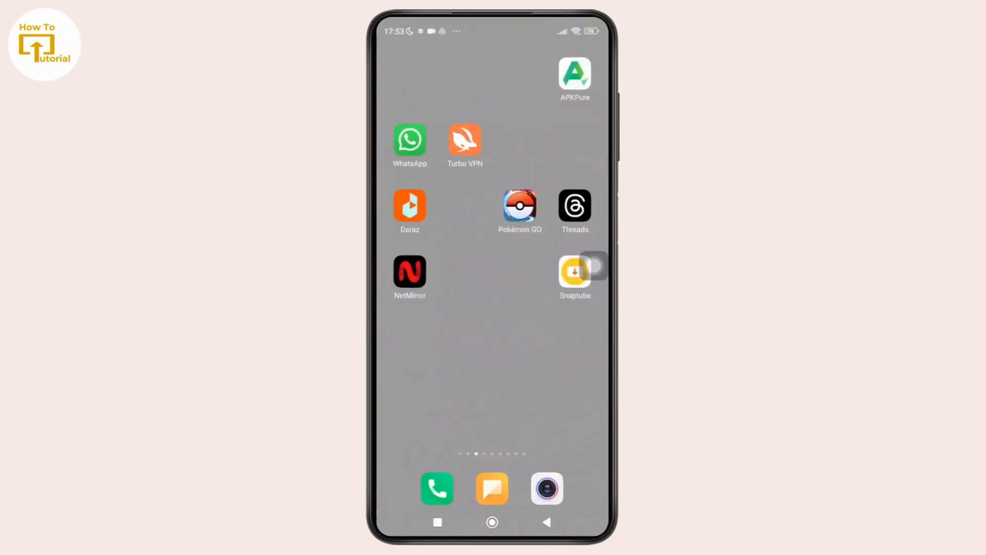
pyautogui.click(465, 337)
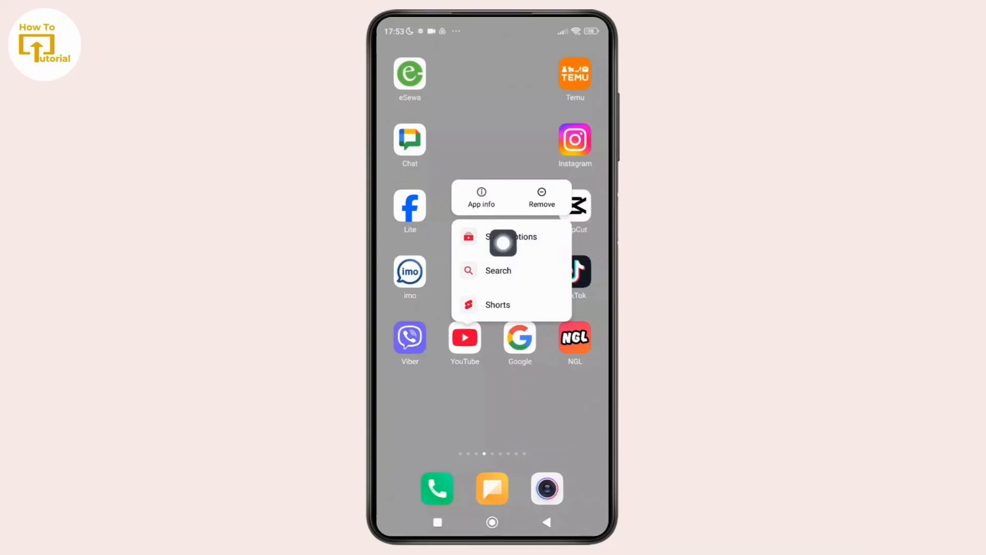
pyautogui.moveTo(588, 271)
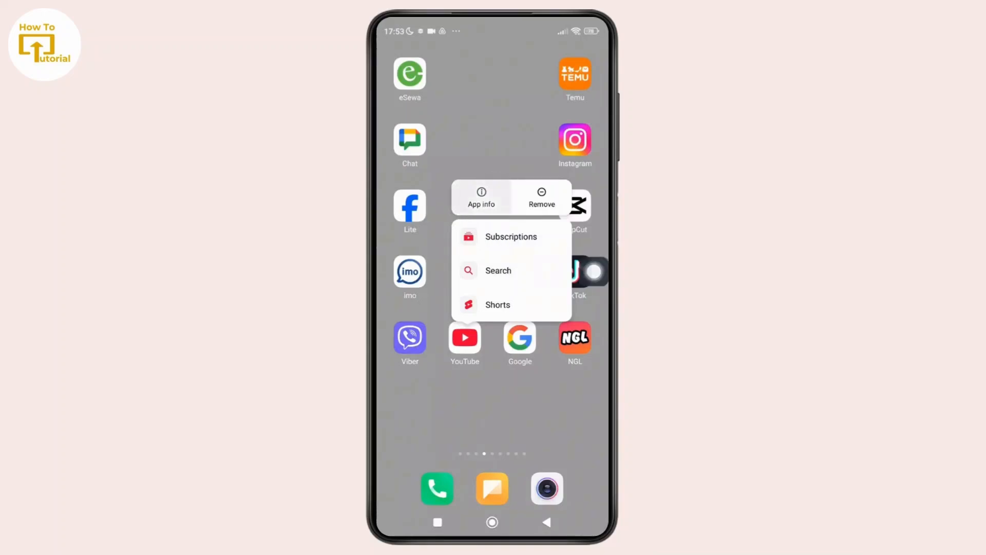
# Clear YouTube's cache from App info, dropping storage from 366 MB to 224 MB, then go home.
pyautogui.click(480, 197)
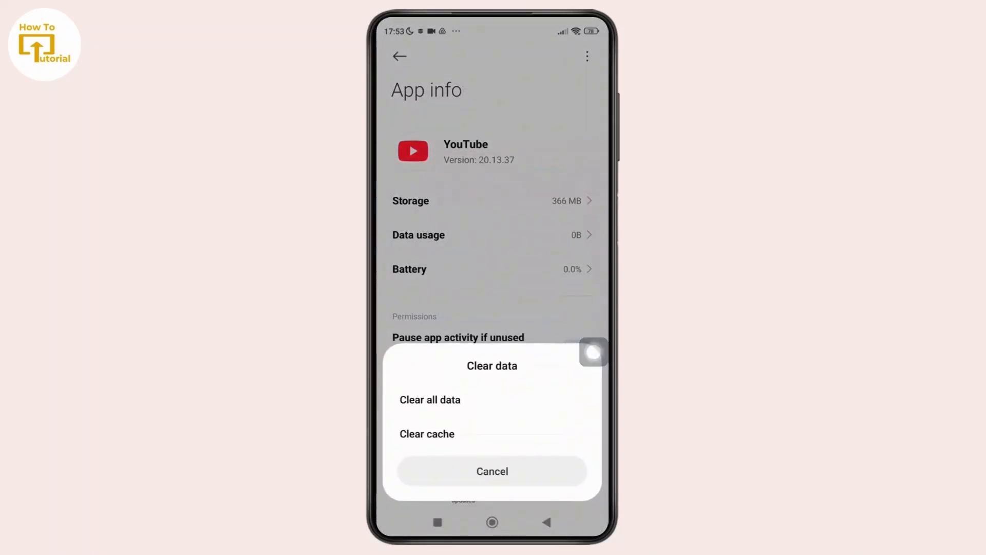
pyautogui.click(492, 472)
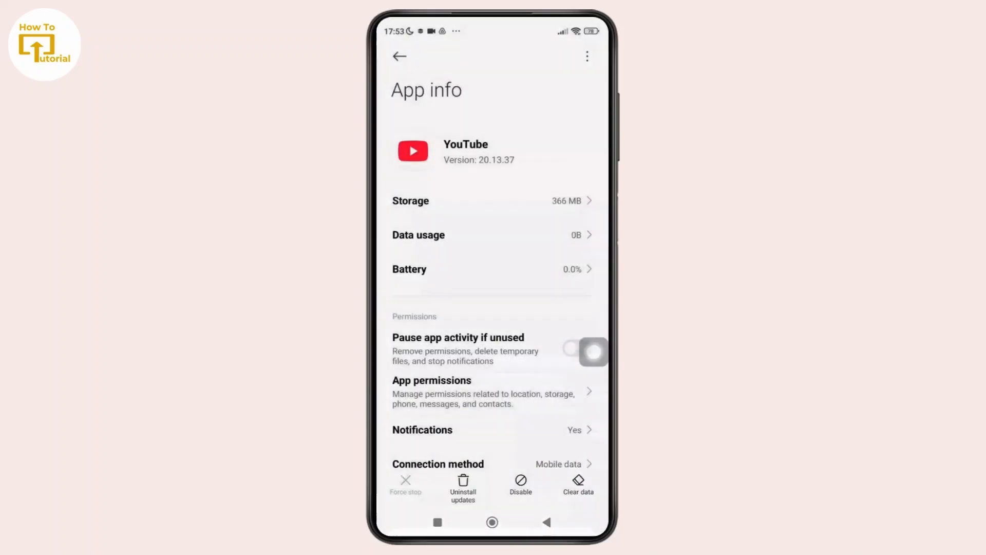
pyautogui.click(576, 483)
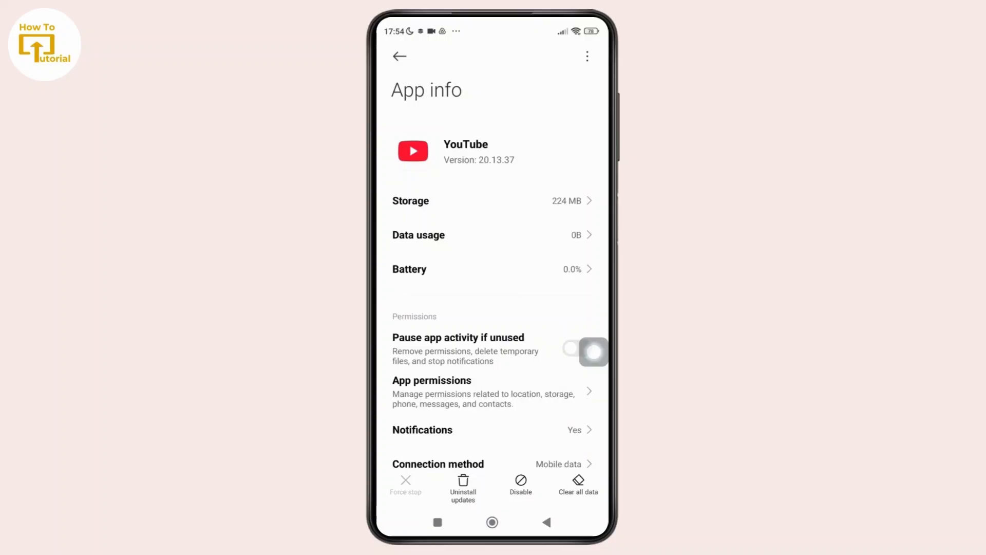
pyautogui.click(492, 522)
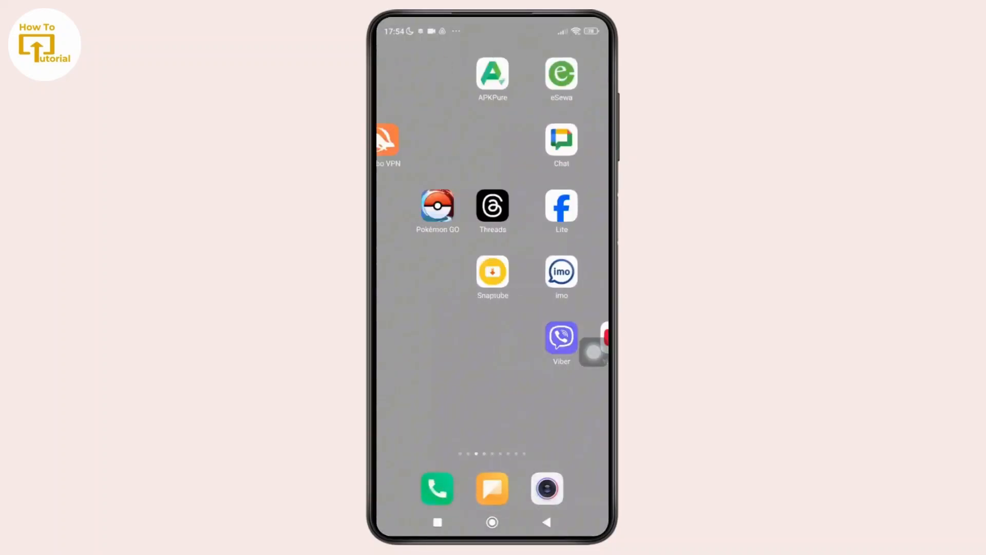
# Launch Turbo VPN and start the connection with the carrot button.
pyautogui.click(387, 139)
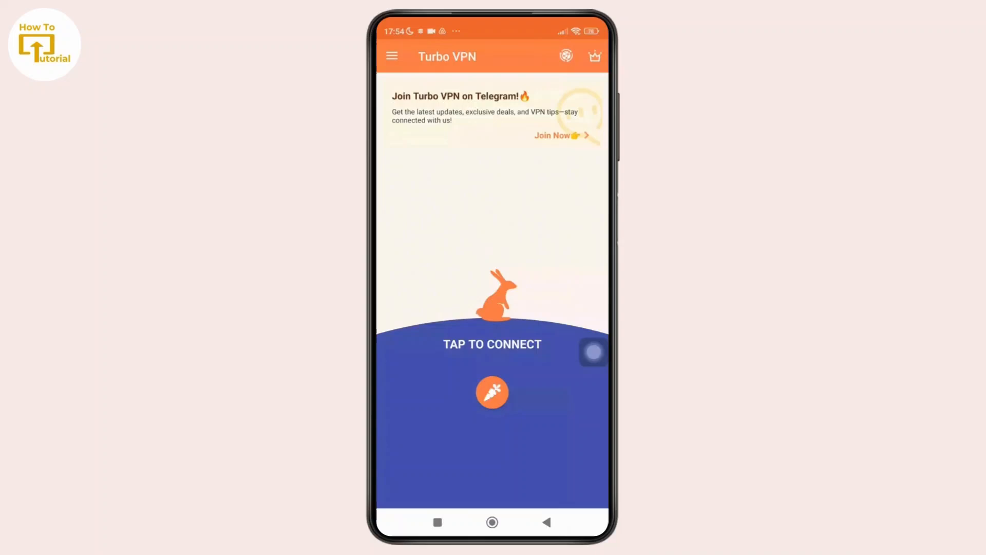
pyautogui.click(492, 521)
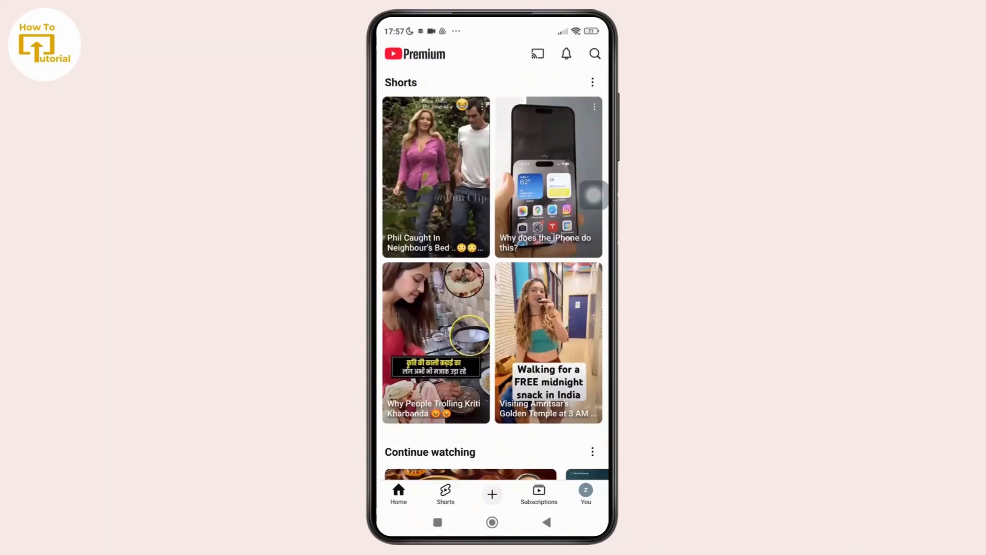
# Reach YouTube's Settings via the You tab's gear icon.
pyautogui.click(585, 492)
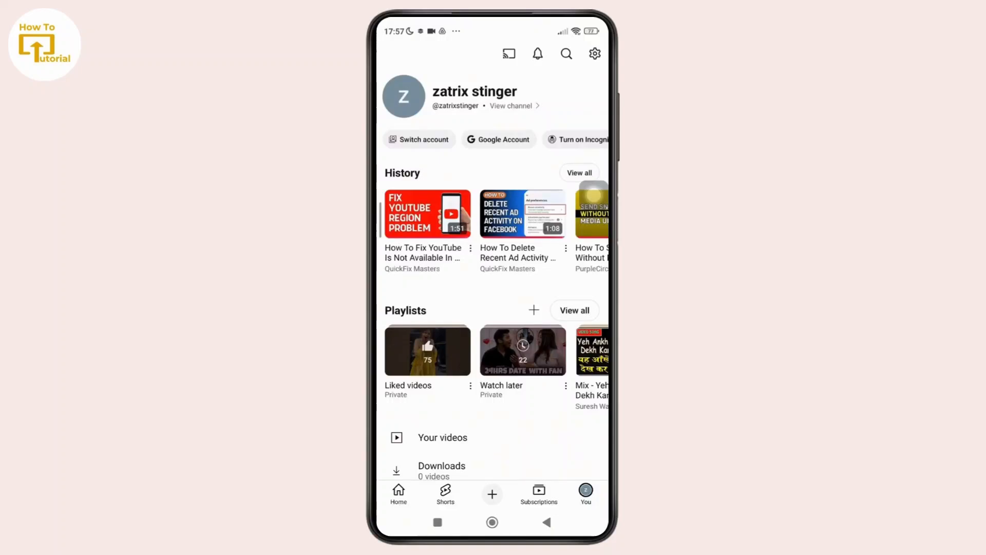
pyautogui.click(593, 54)
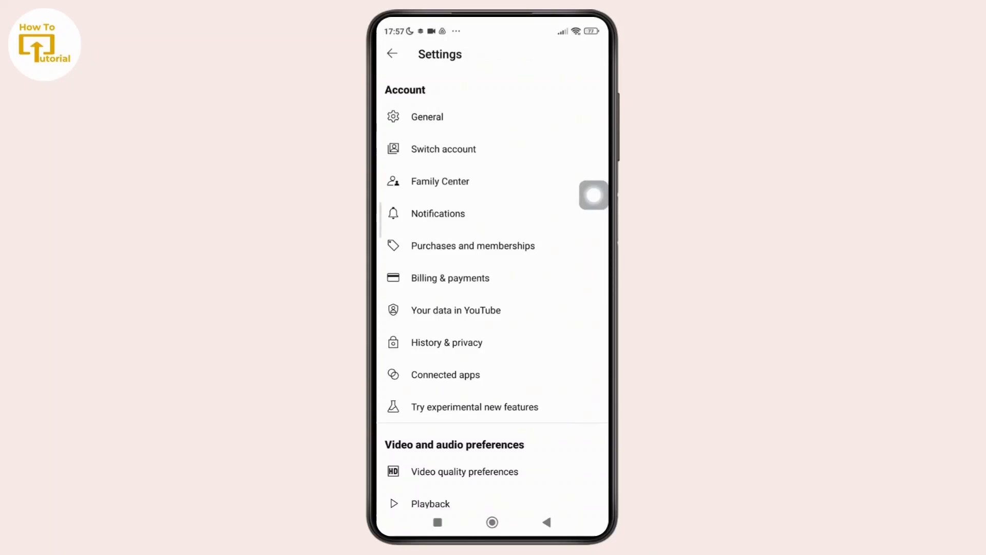
# Under General > Location, scroll the country list and select a different country.
pyautogui.click(426, 116)
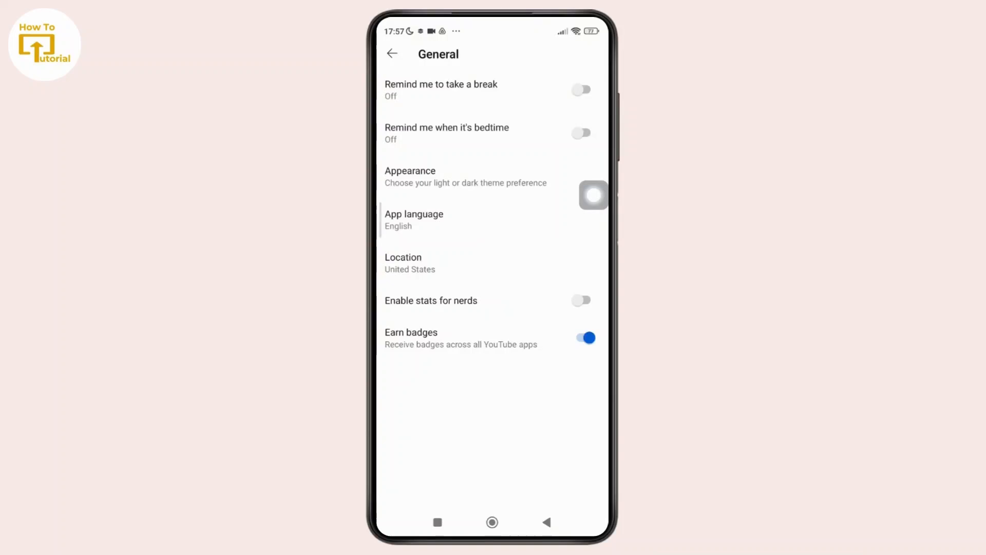
pyautogui.click(410, 262)
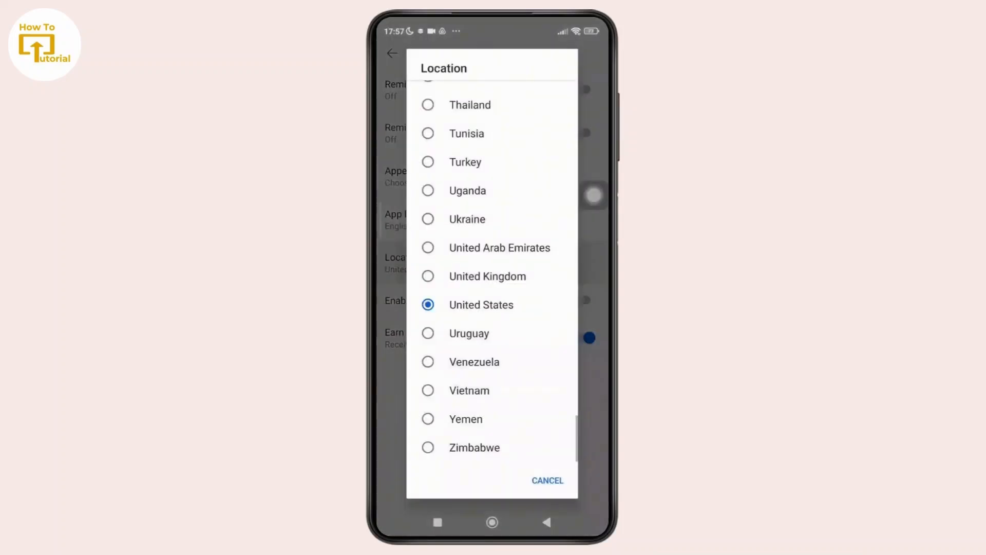
pyautogui.scroll(3)
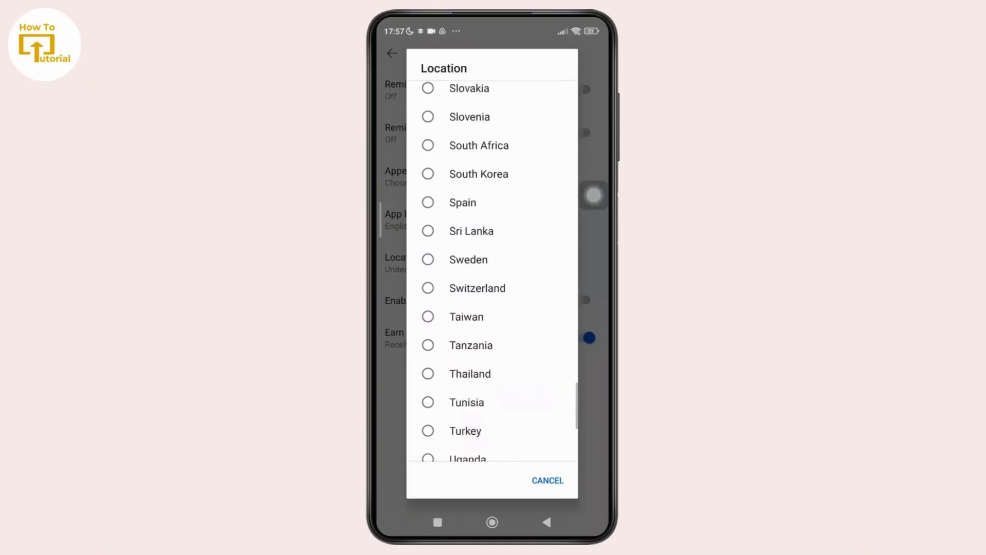
pyautogui.scroll(3)
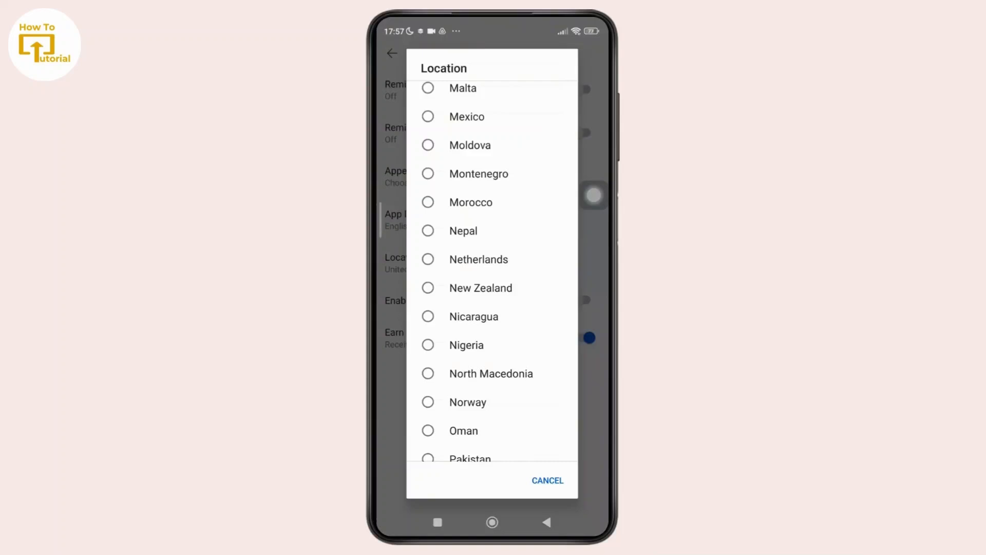
pyautogui.click(546, 480)
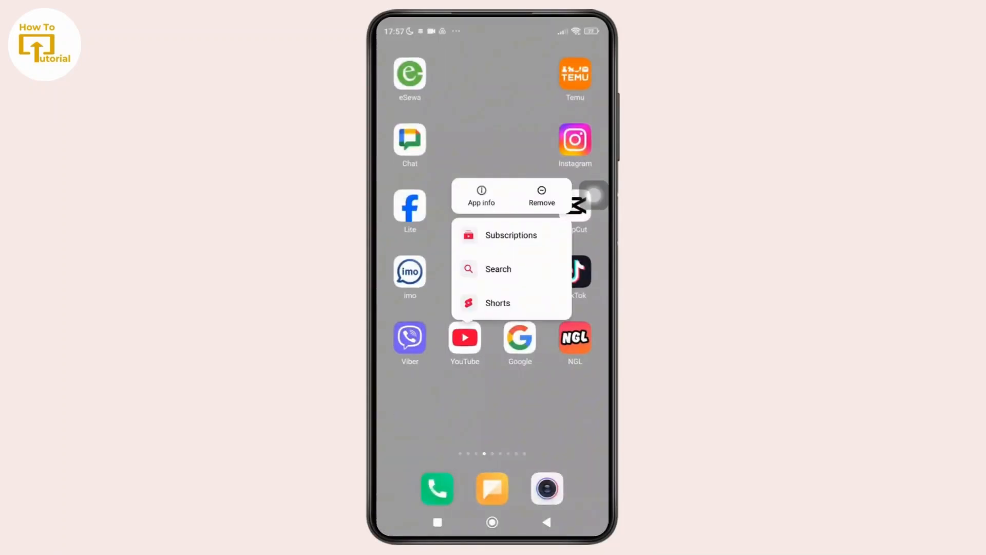
# Uninstall YouTube from its shortcut menu, reinstall it, and return to the home screen.
pyautogui.click(491, 415)
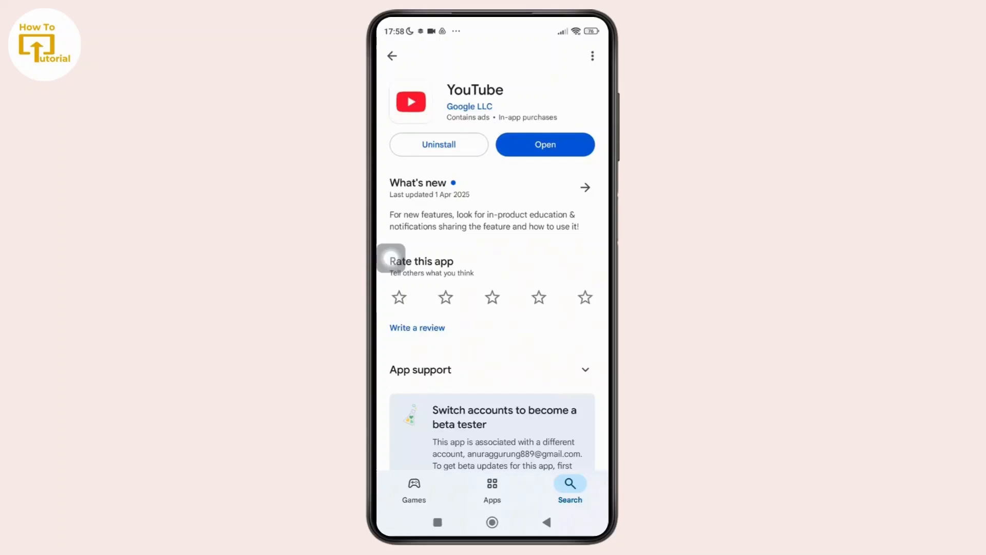
pyautogui.click(492, 522)
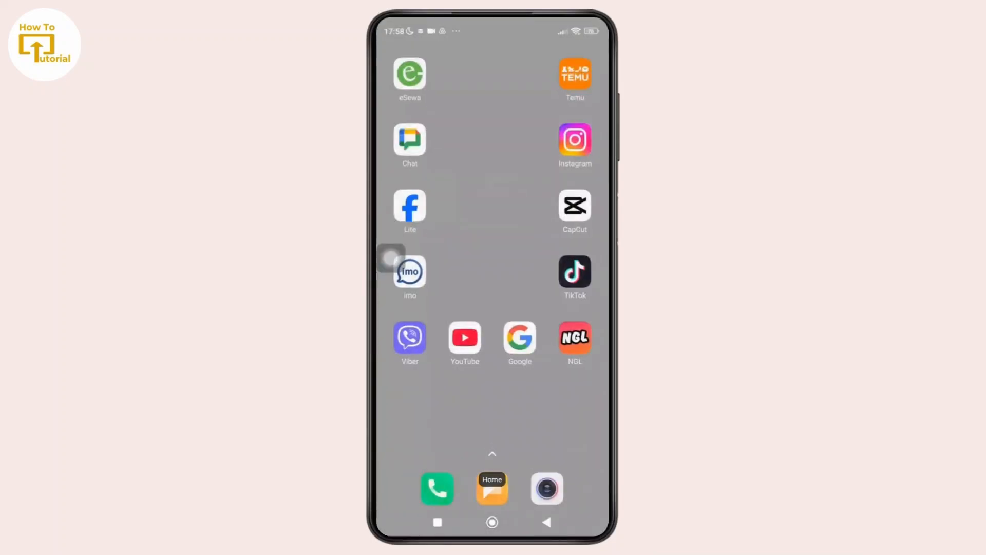